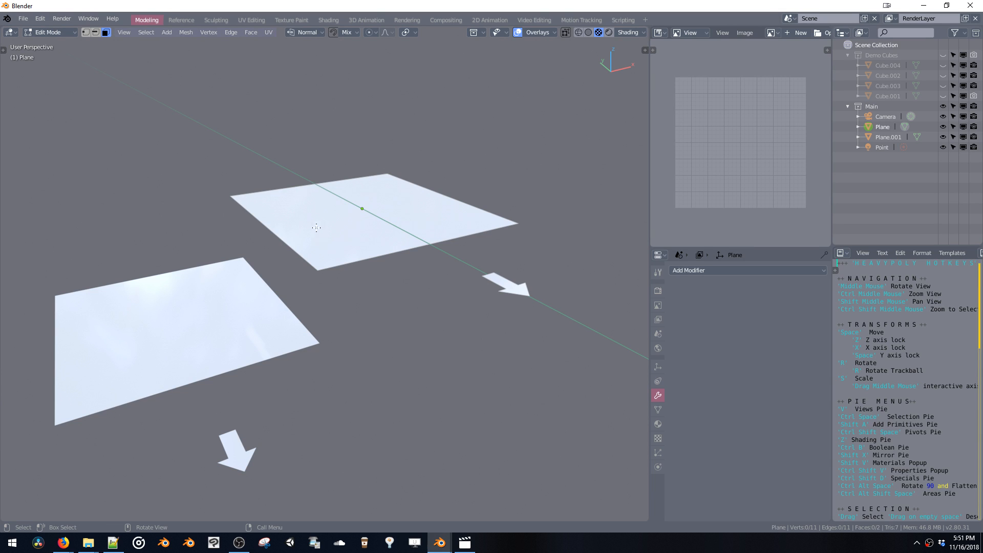
# Step: Select all of Plane's vertices in Edit Mode, then try picking Plane.001 and Camera in the Outliner
pyautogui.click(313, 226)
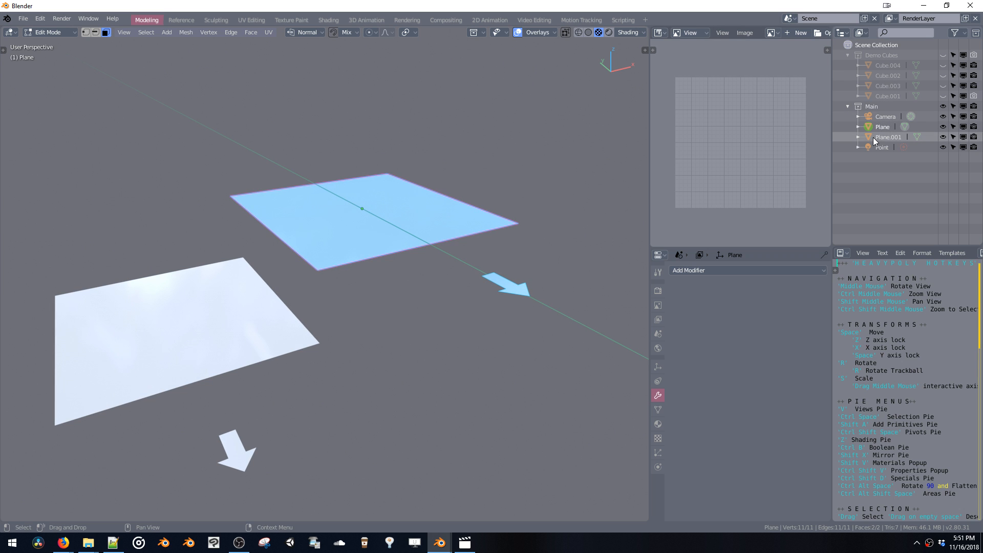
pyautogui.click(888, 136)
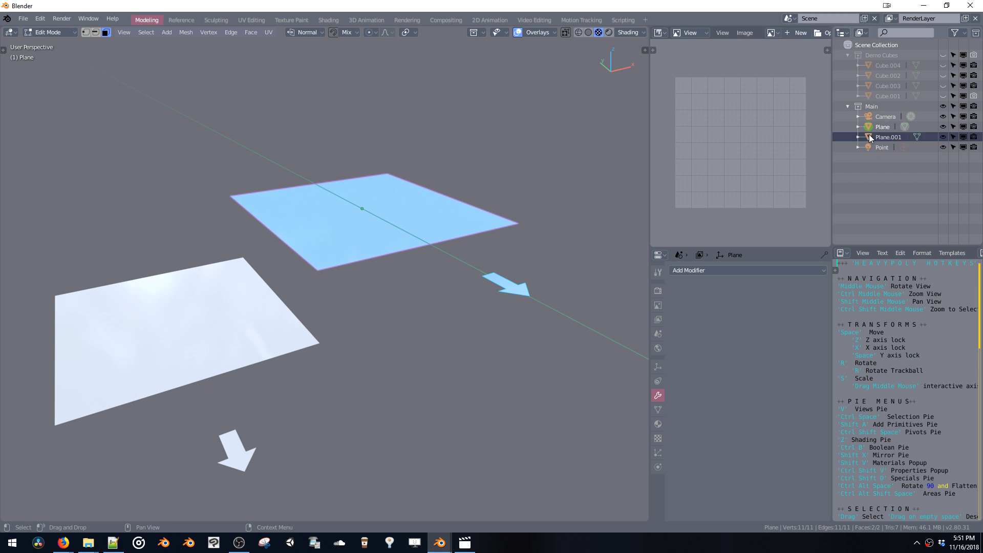
pyautogui.click(886, 117)
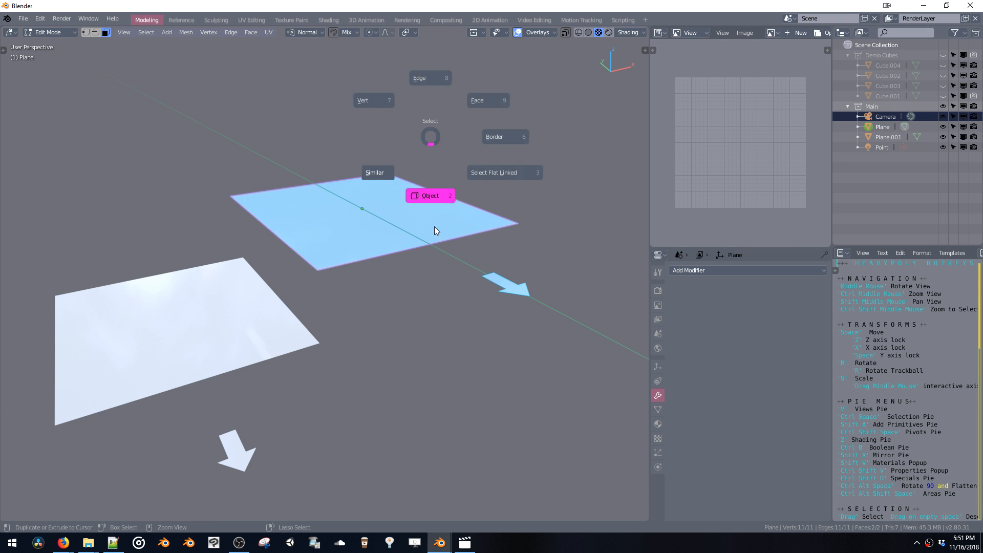
# Step: Click the Plane, Plane.001 and Point rows in the Outliner, trying to make Point active
pyautogui.click(430, 195)
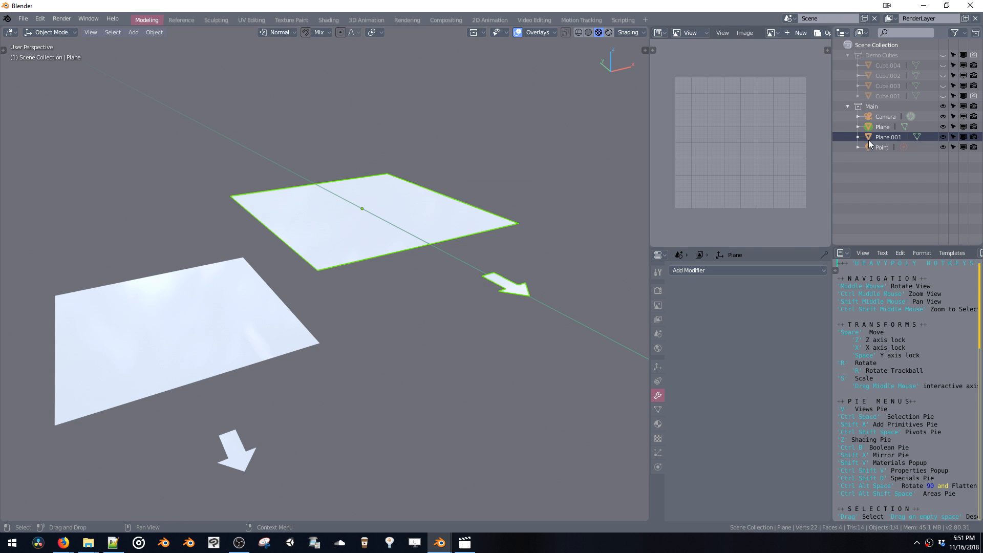
pyautogui.click(888, 137)
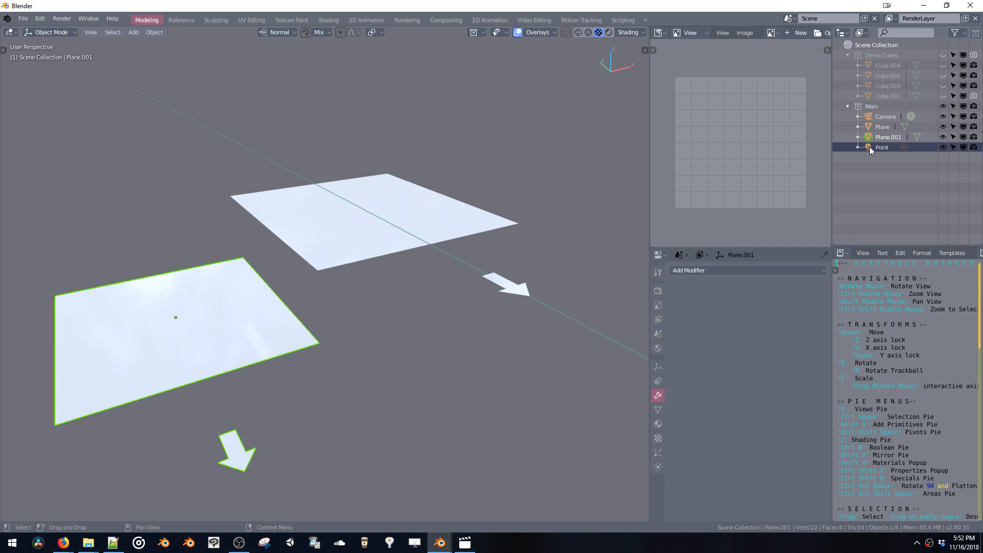
pyautogui.click(882, 147)
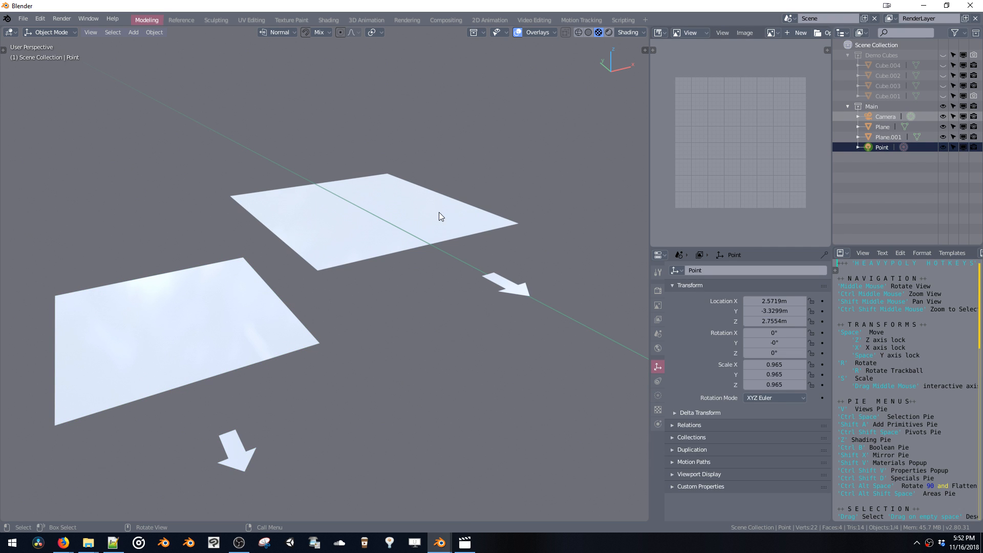
pyautogui.moveTo(403, 199)
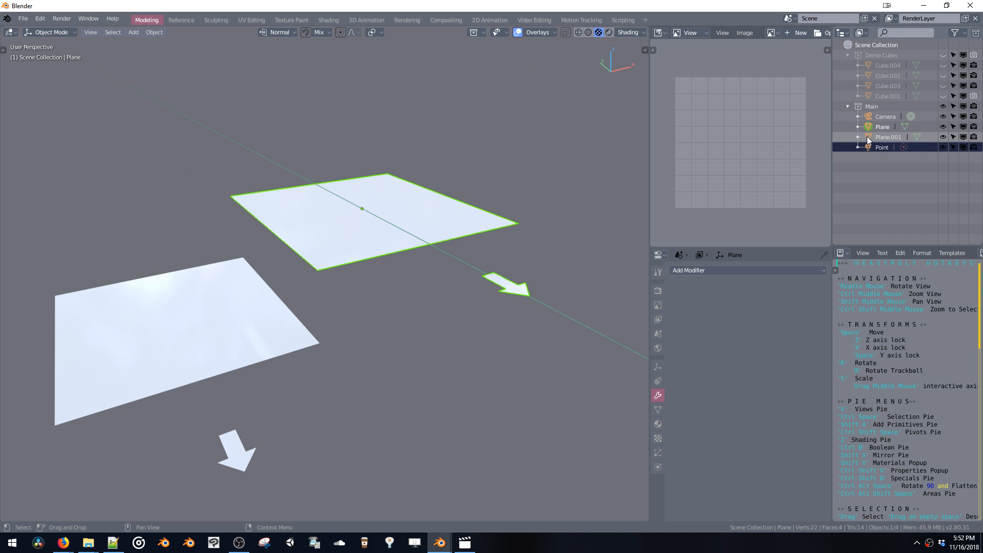
pyautogui.click(888, 137)
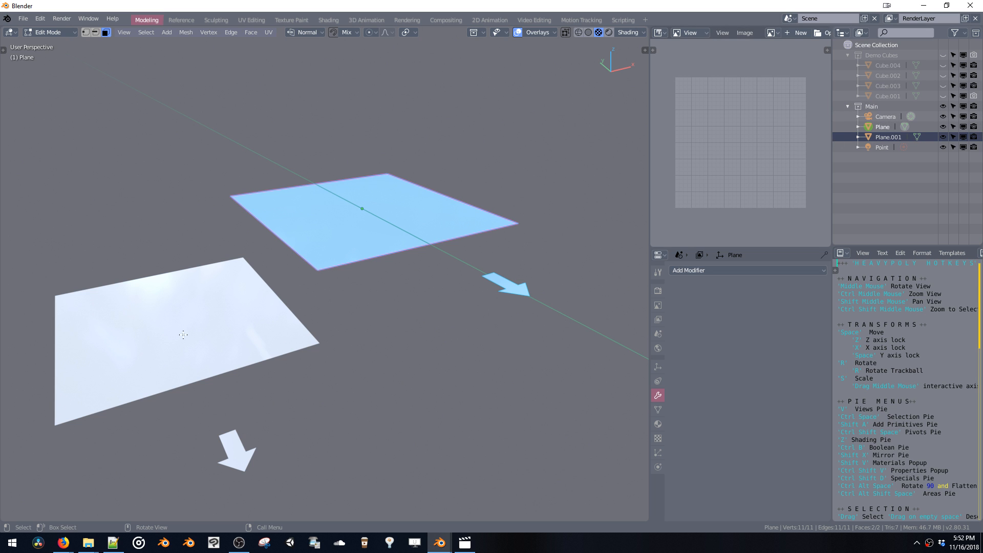
pyautogui.moveTo(505, 145)
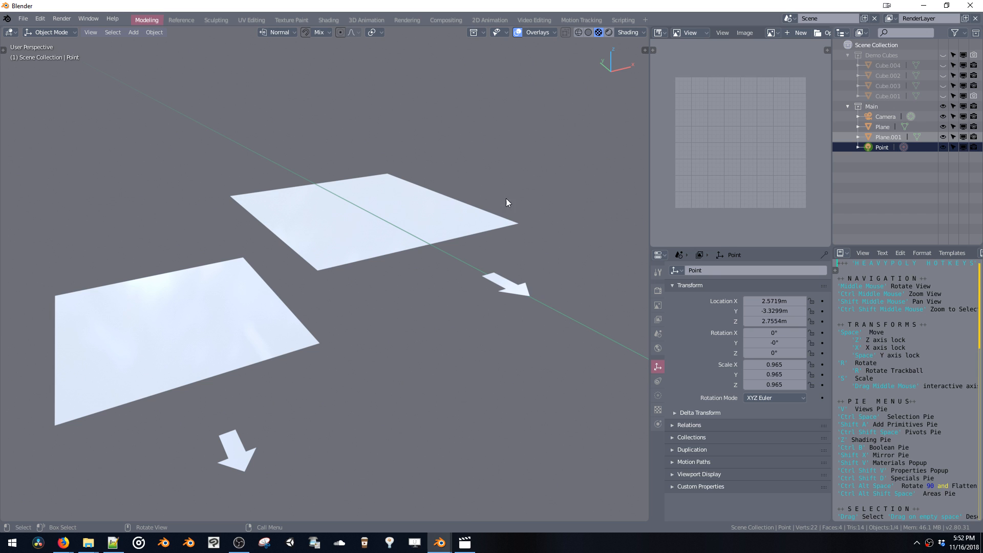
pyautogui.moveTo(522, 176)
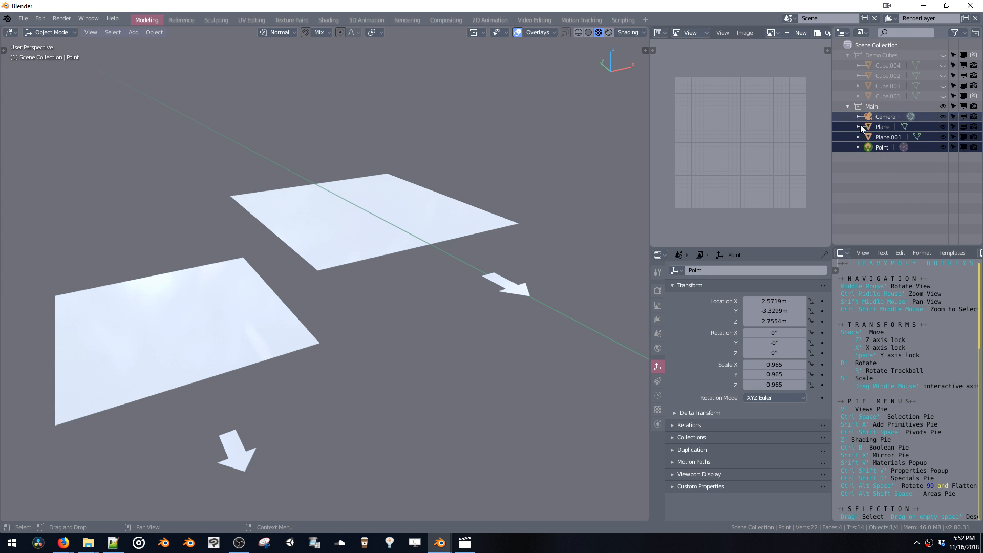
# Step: Use the Outliner's right-click Select on Camera, both planes and Point
pyautogui.rightClick(882, 126)
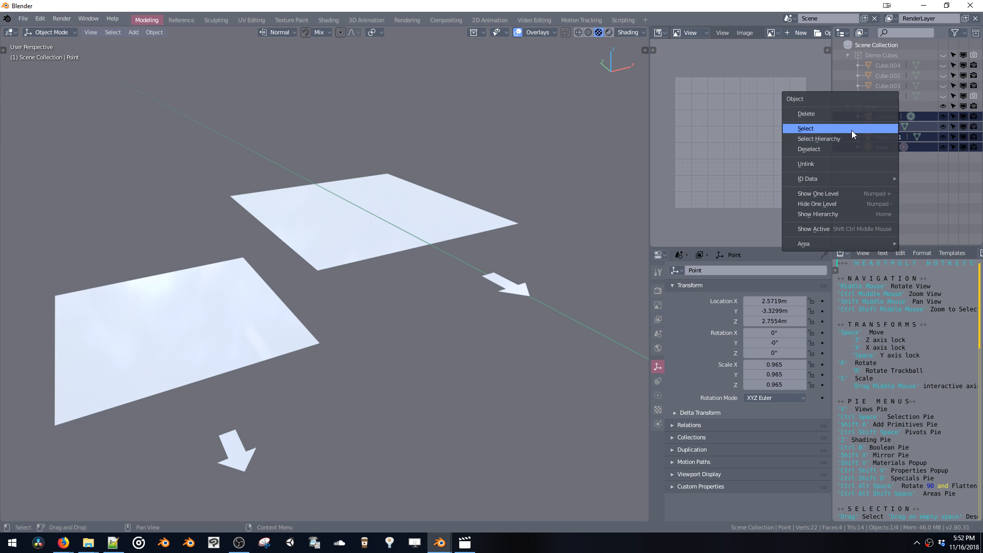
pyautogui.click(806, 128)
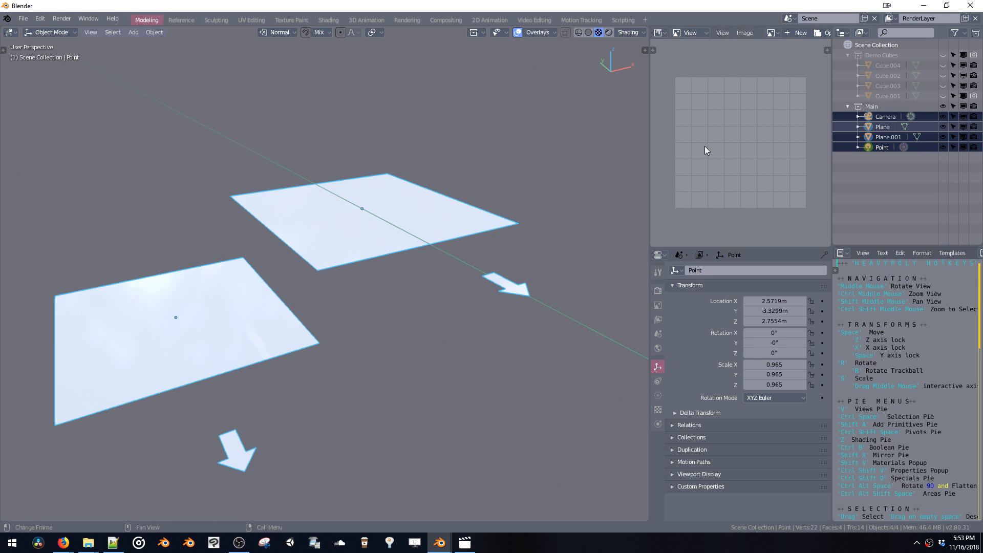
# Step: Clear the row highlighting by clicking empty Outliner space
pyautogui.click(882, 127)
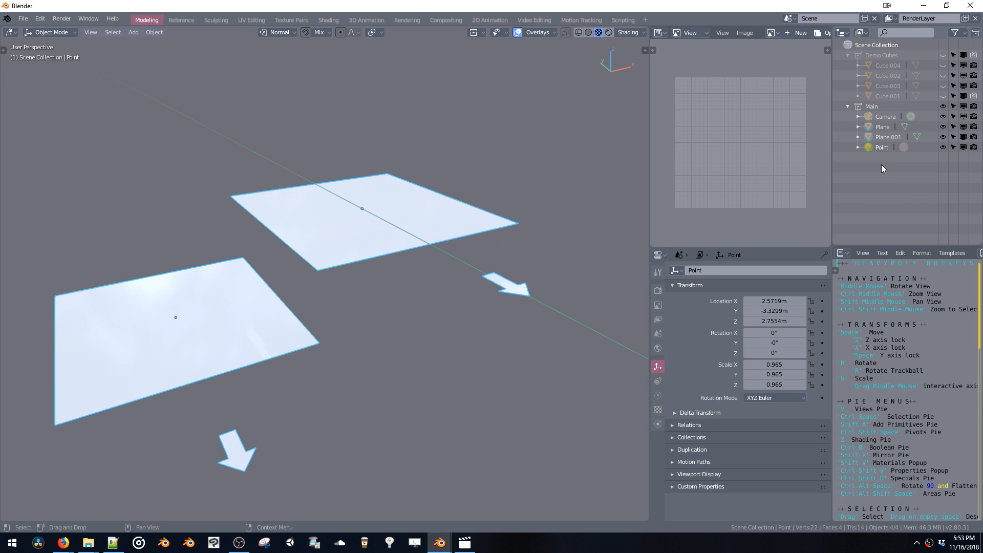
pyautogui.moveTo(894, 187)
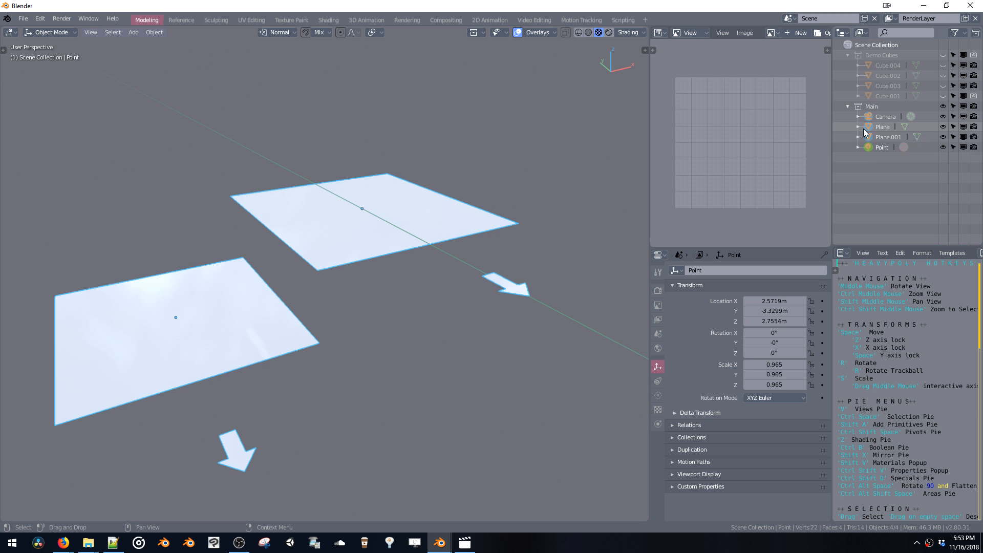
pyautogui.moveTo(871, 119)
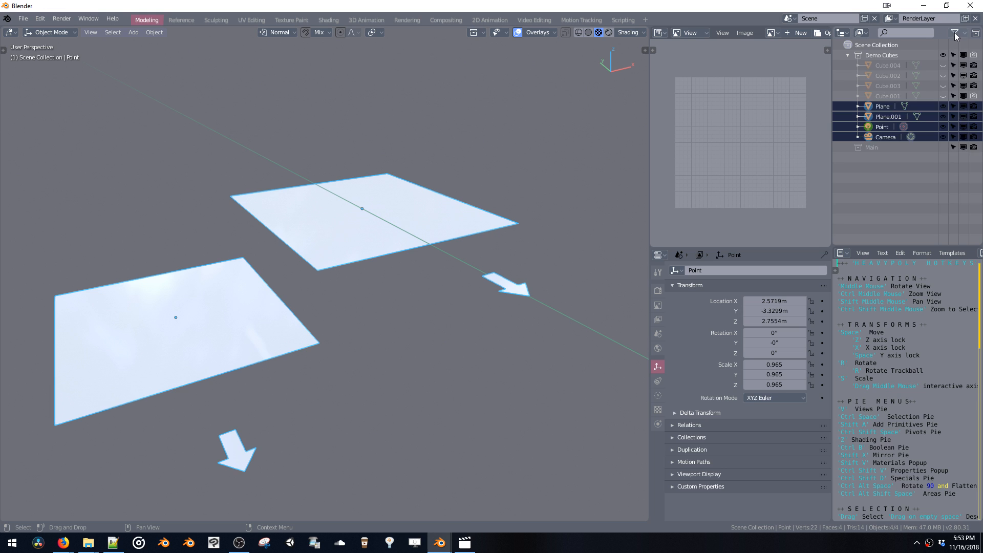
# Step: Toggle the Lights, Meshes, Cameras, Empties and Objects filters in the Outliner Filter popover
pyautogui.click(956, 33)
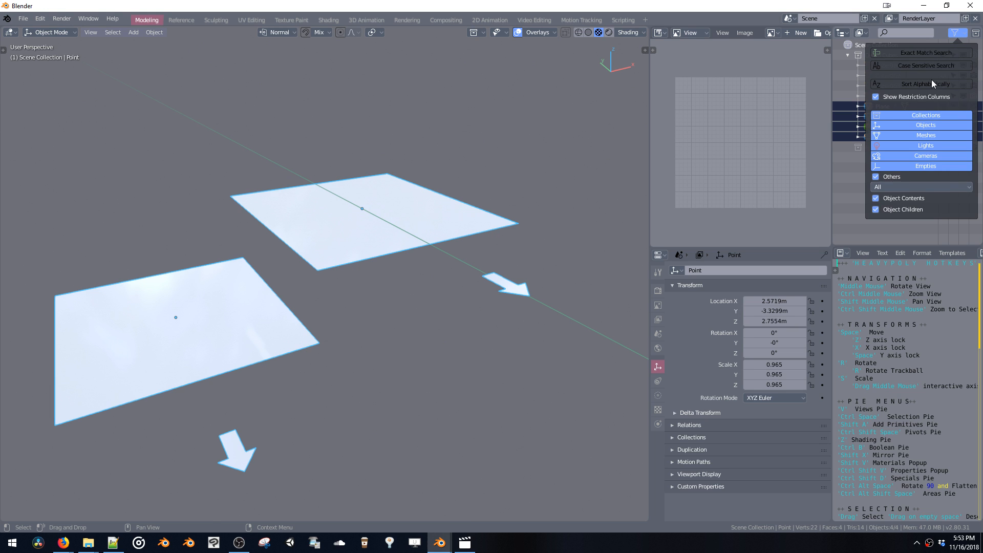
pyautogui.moveTo(913, 149)
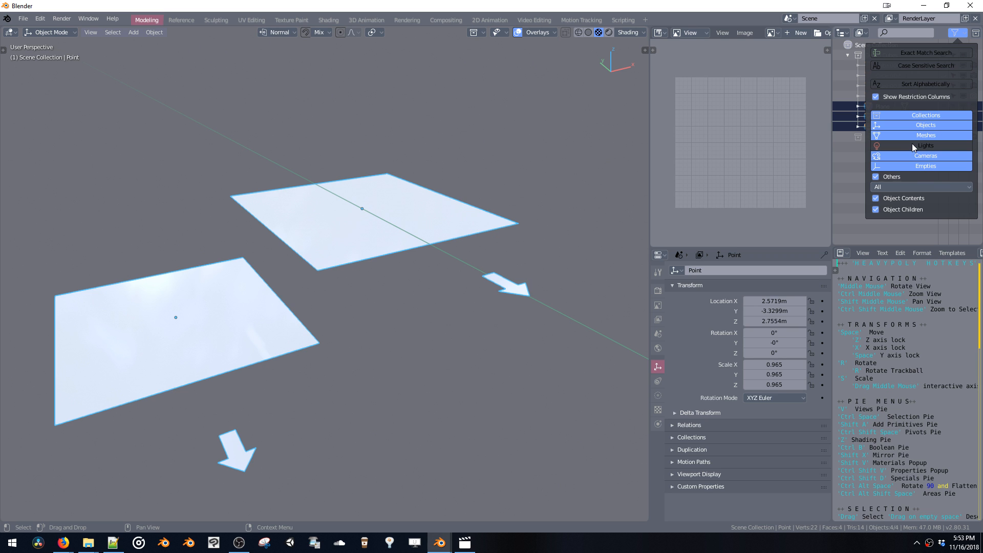
pyautogui.moveTo(907, 149)
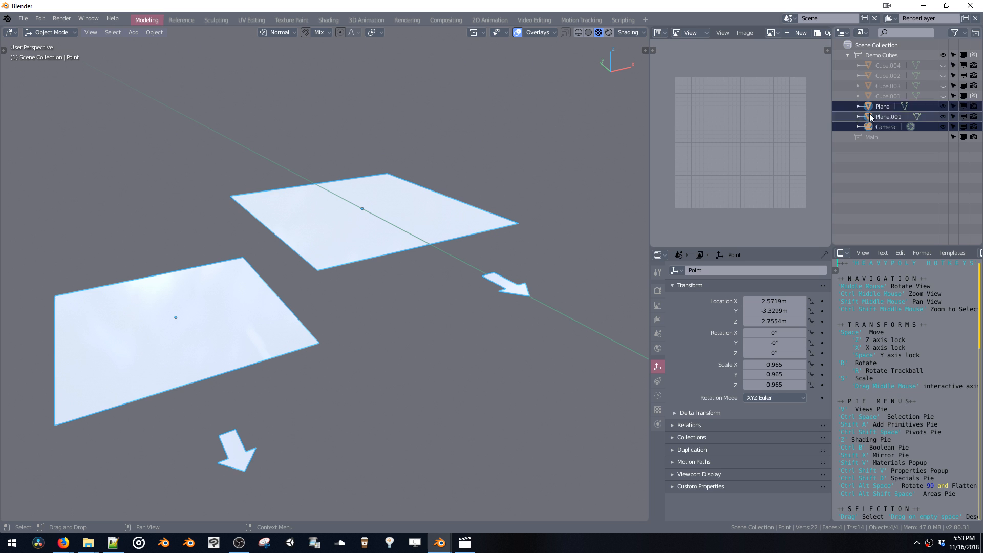
pyautogui.click(955, 33)
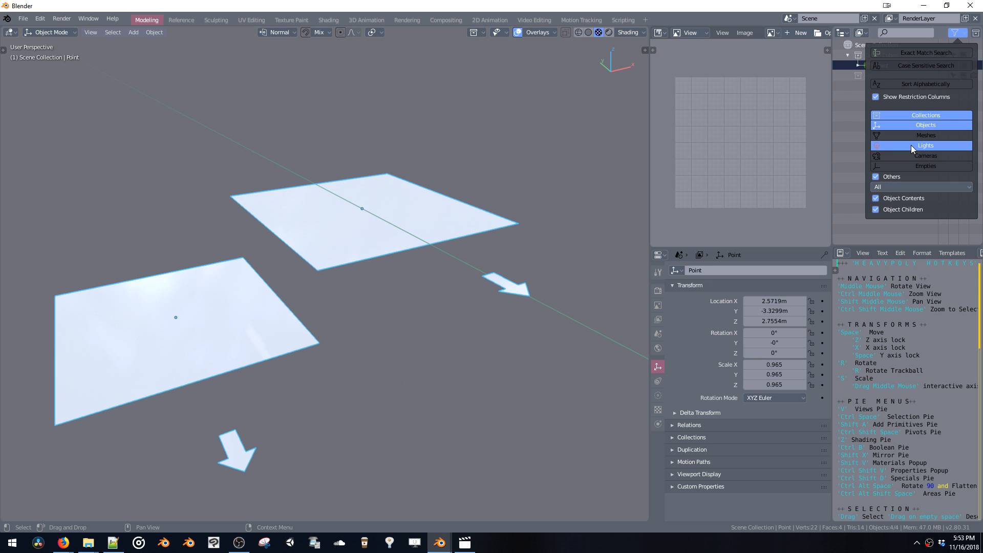
pyautogui.click(955, 33)
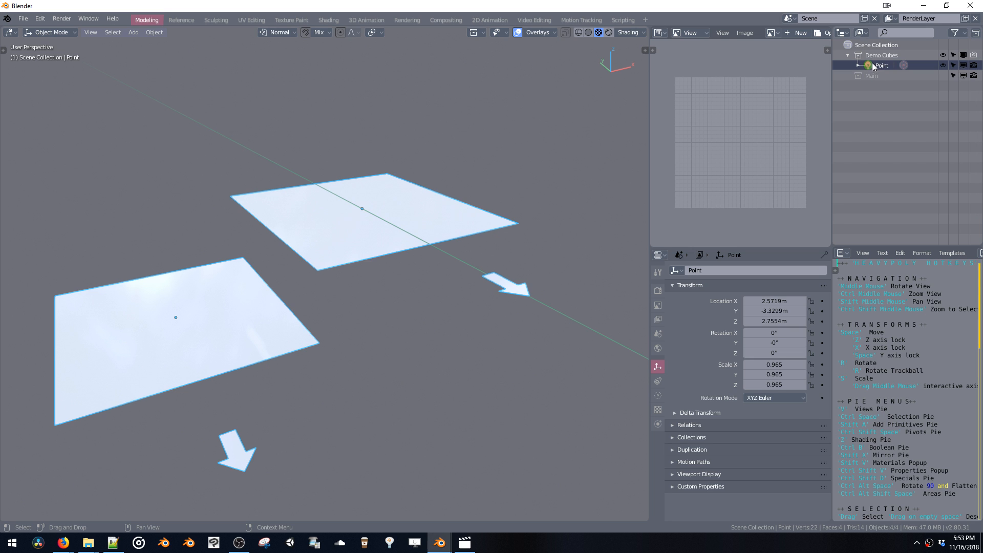
pyautogui.click(955, 33)
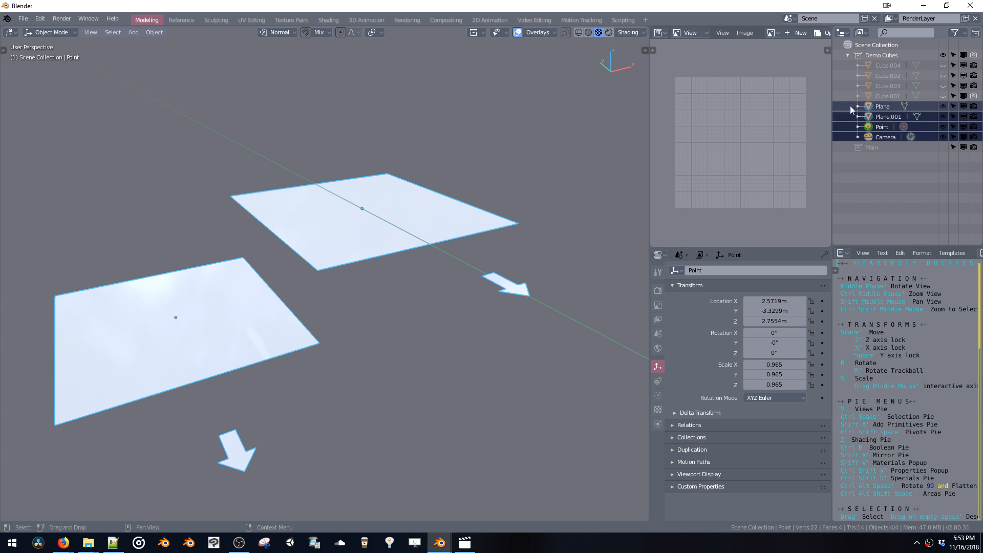
pyautogui.click(953, 33)
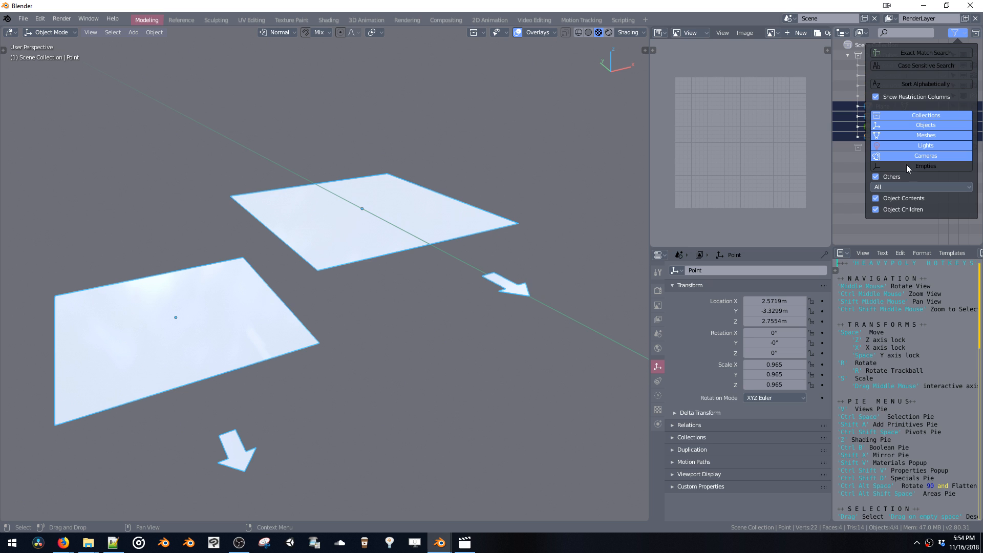
pyautogui.moveTo(916, 163)
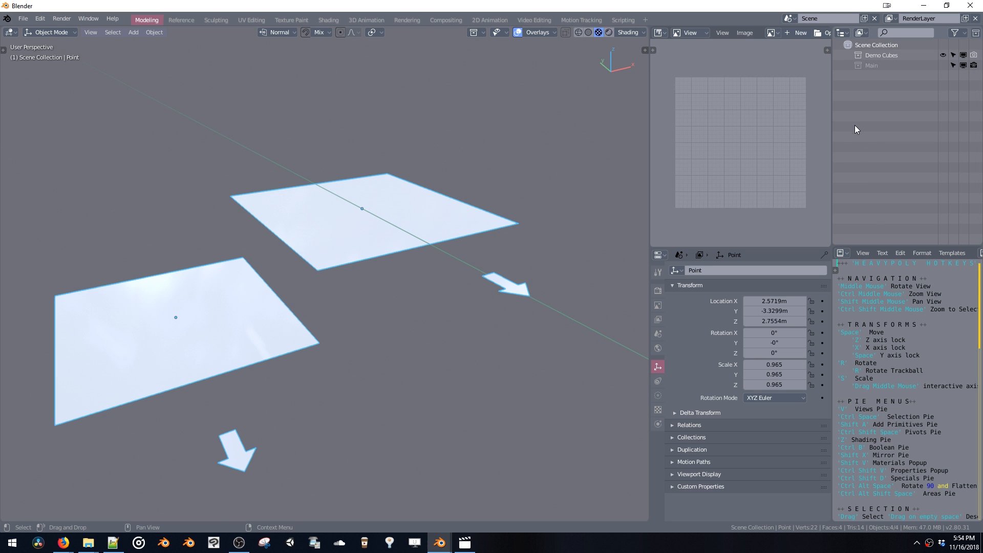
pyautogui.moveTo(849, 145)
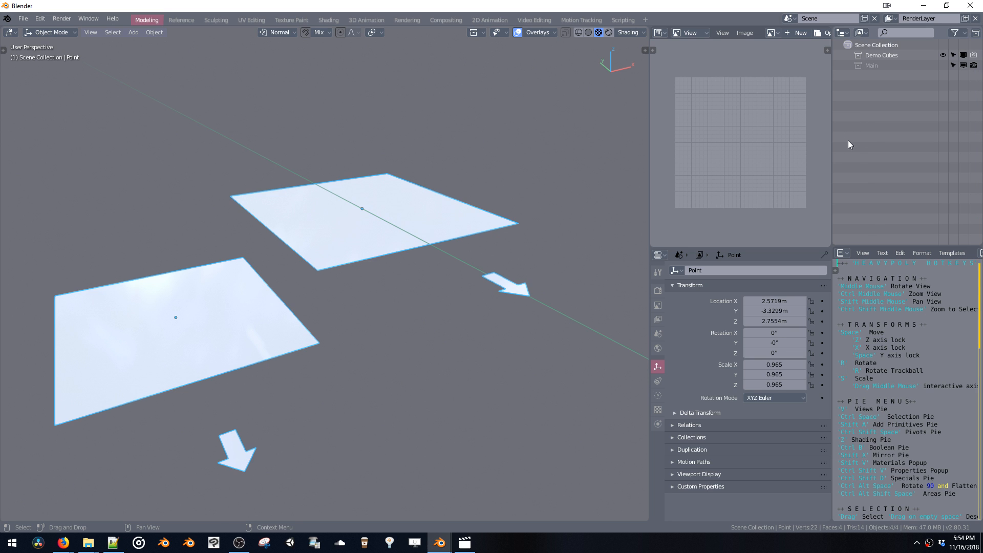